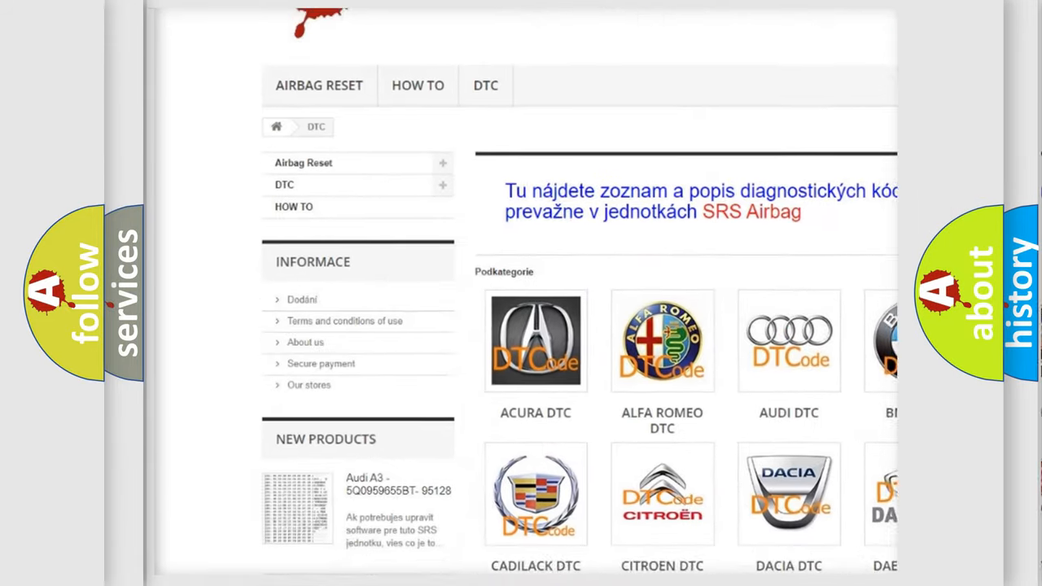
Scroll the airbagreset.sk DTC brand list and Lexus code listing toward P0138
scroll(down, 3)
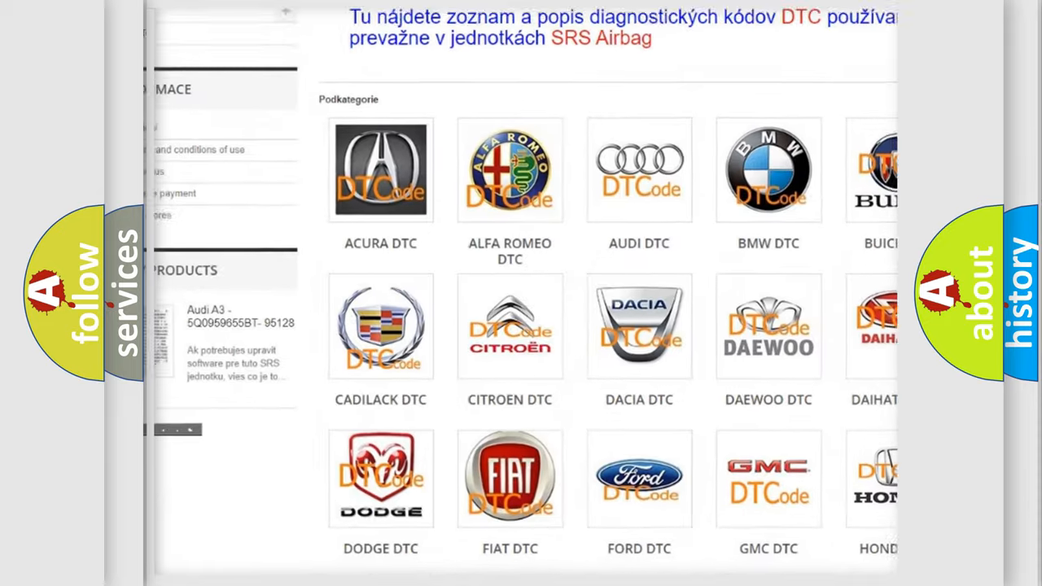
scroll(down, 3)
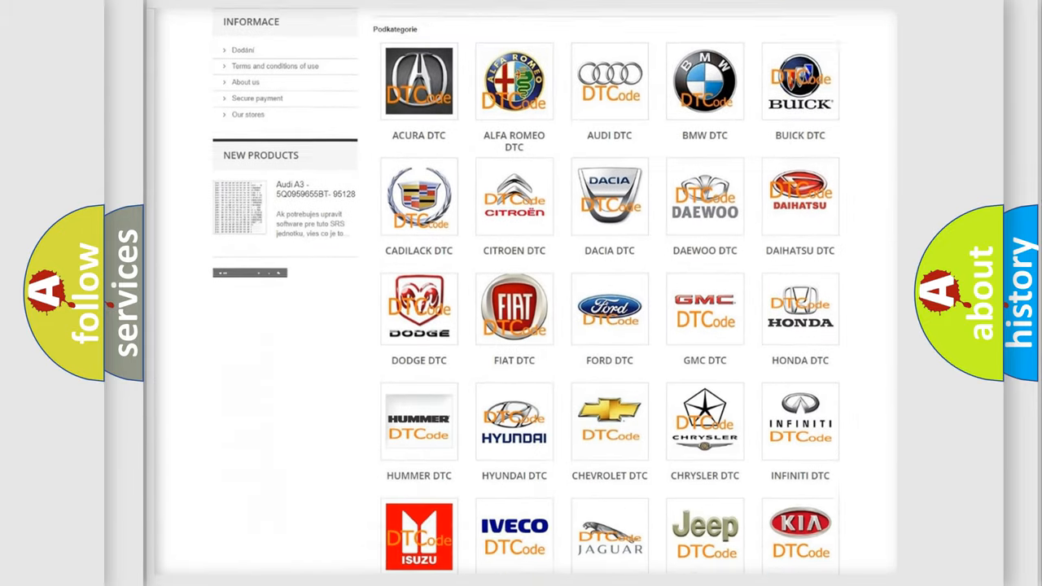
scroll(down, 3)
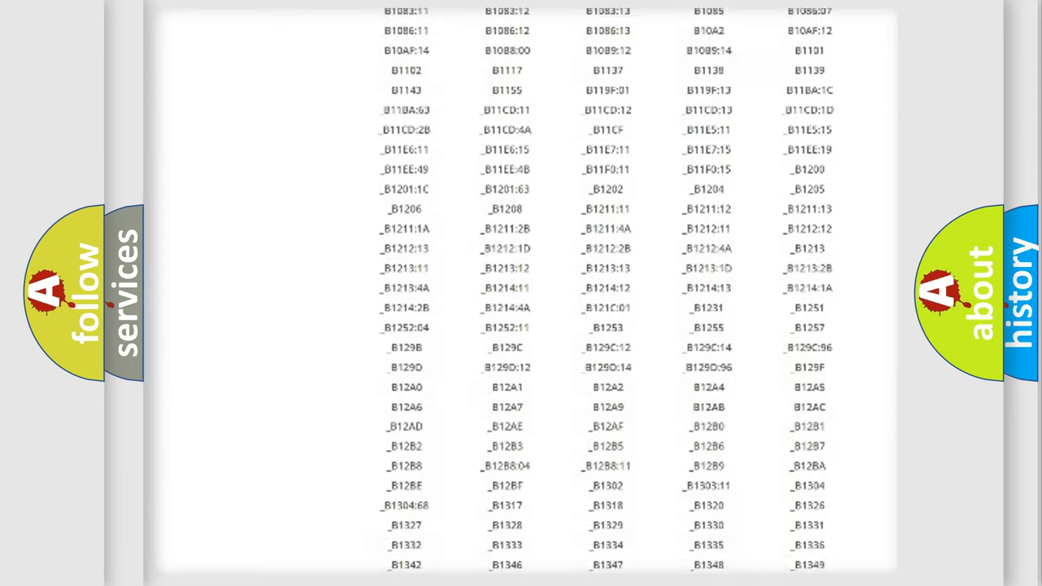
scroll(down, 3)
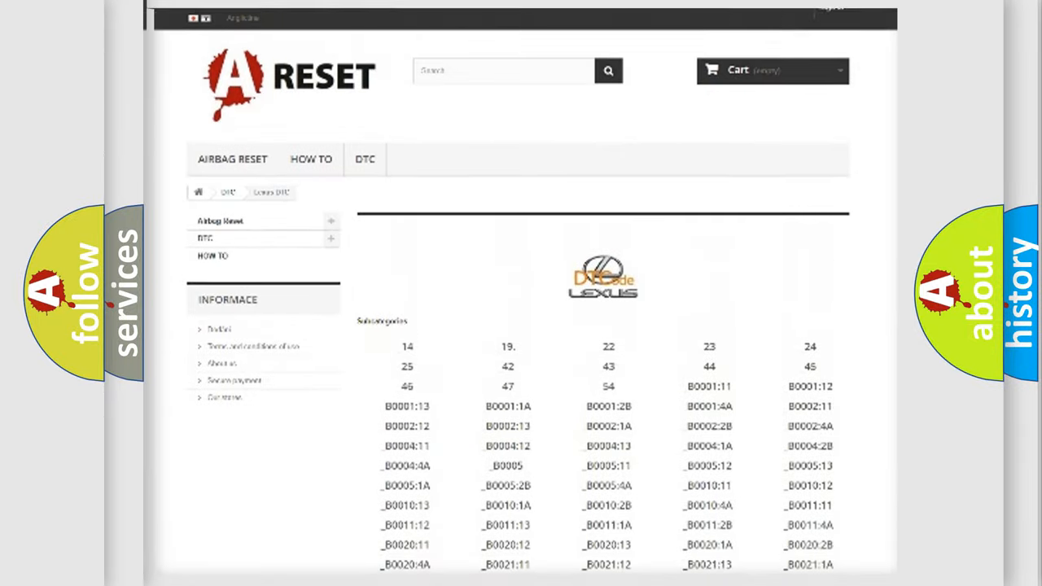
scroll(up, 3)
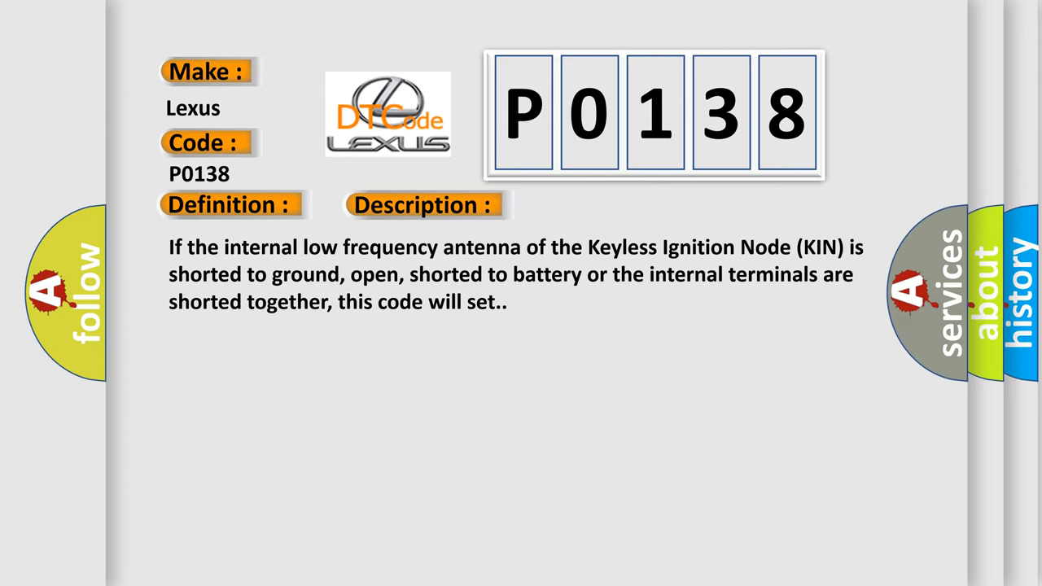
Reveal the P0138 description and advance to the Keyless Ignition Node (Kin) cause panel
click(599, 204)
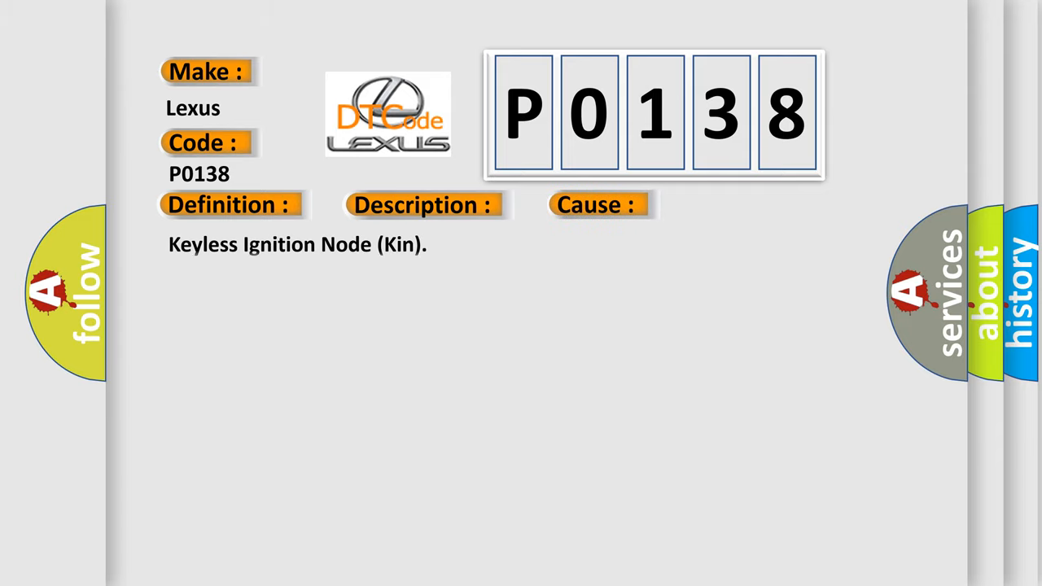